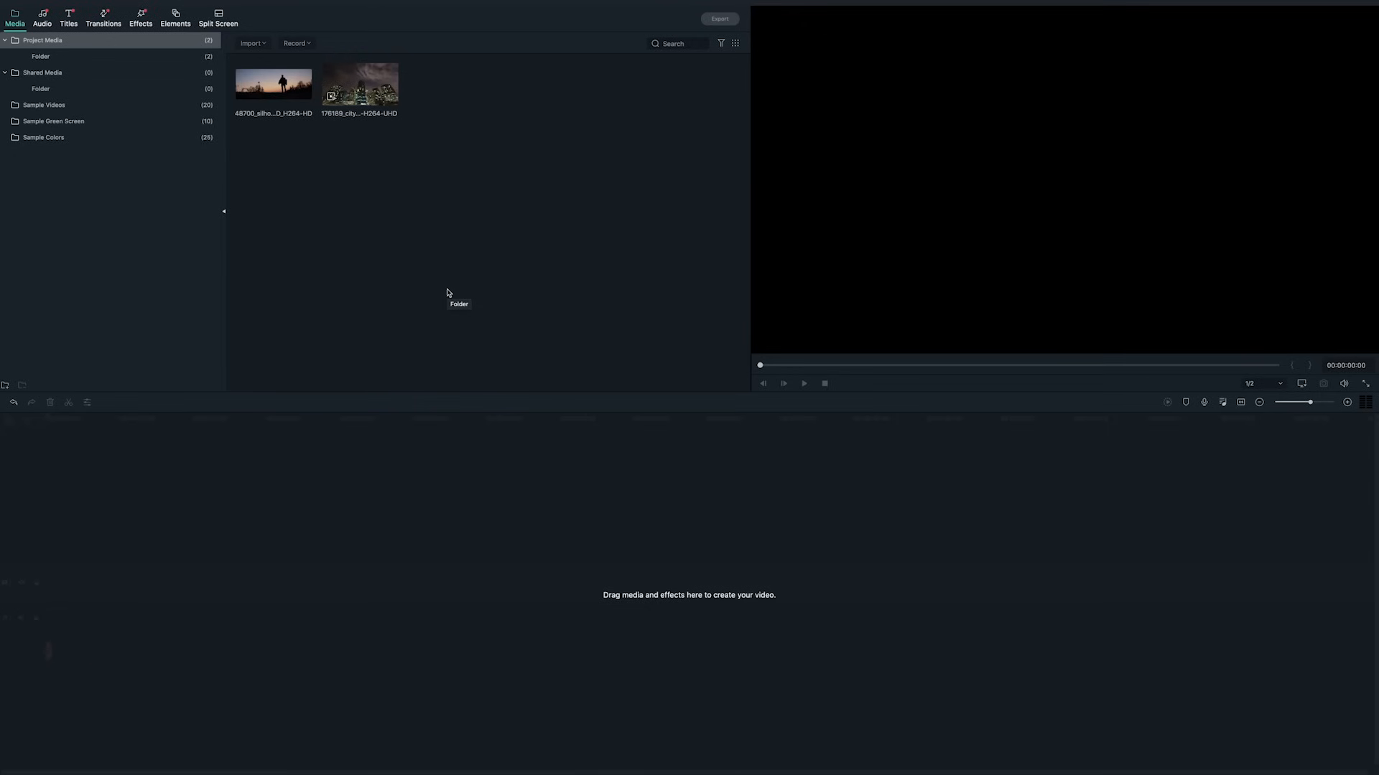
Add the 176189 city timelapse clip from Media to the timeline.
{"action": "left_click", "coordinate": [359, 86]}
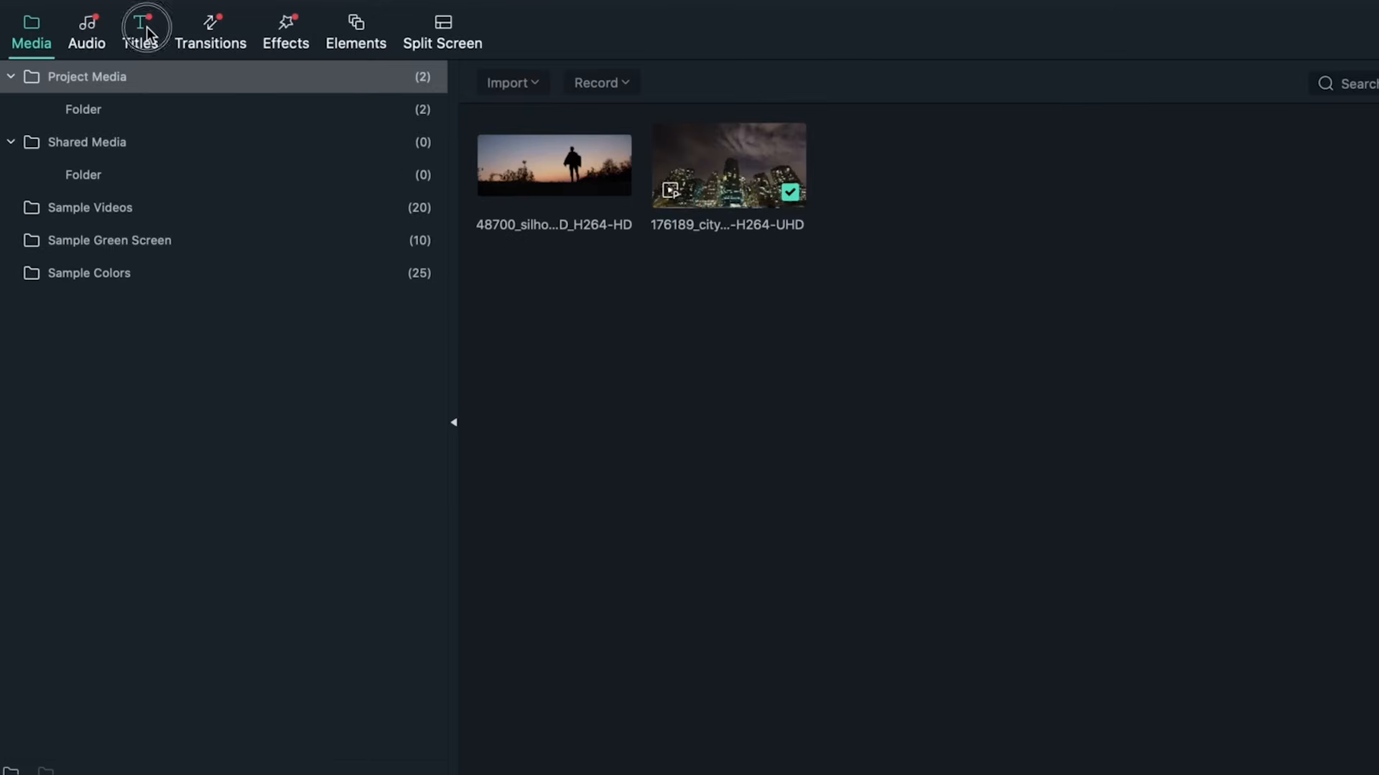
Add a Basic 6 plain-text title reading 'Hello World!' above the city clip.
{"action": "left_click", "coordinate": [138, 31]}
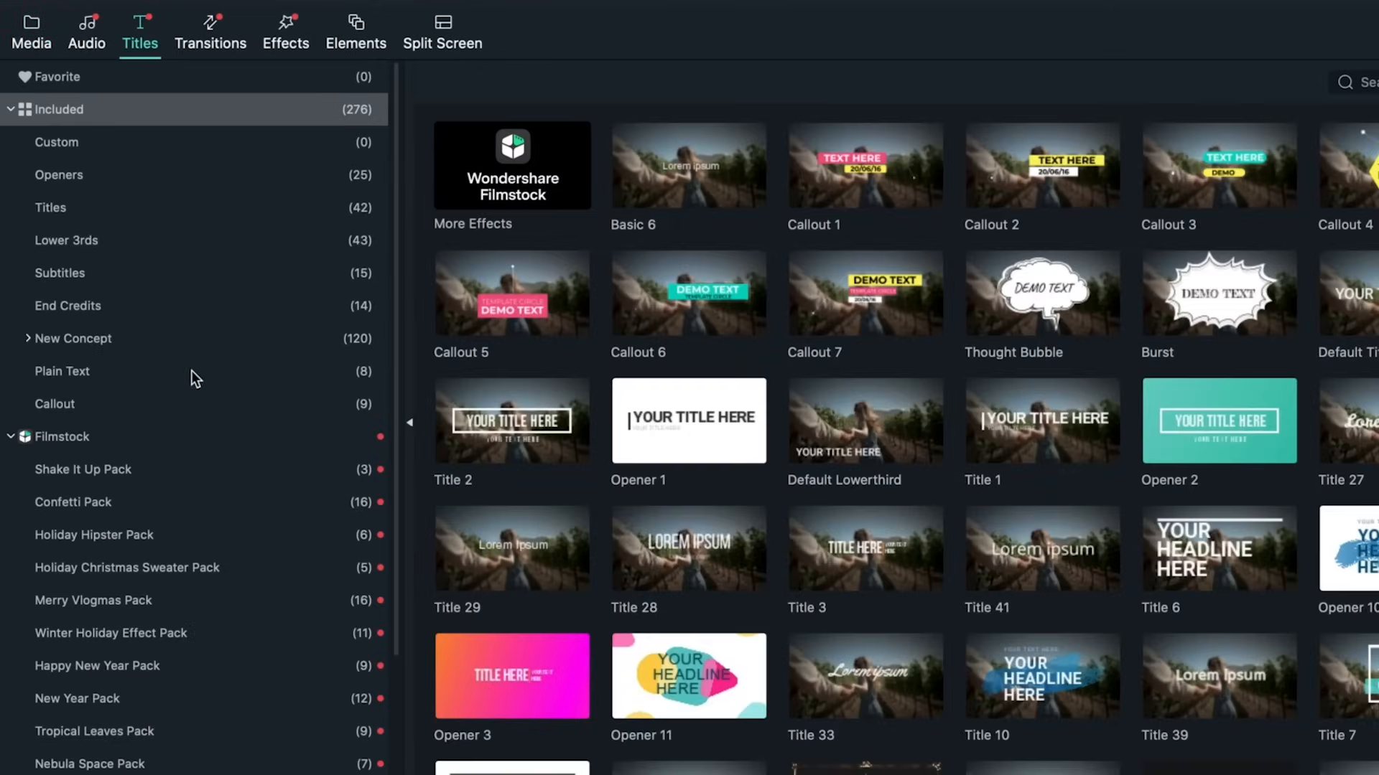
{"action": "left_click", "coordinate": [63, 371]}
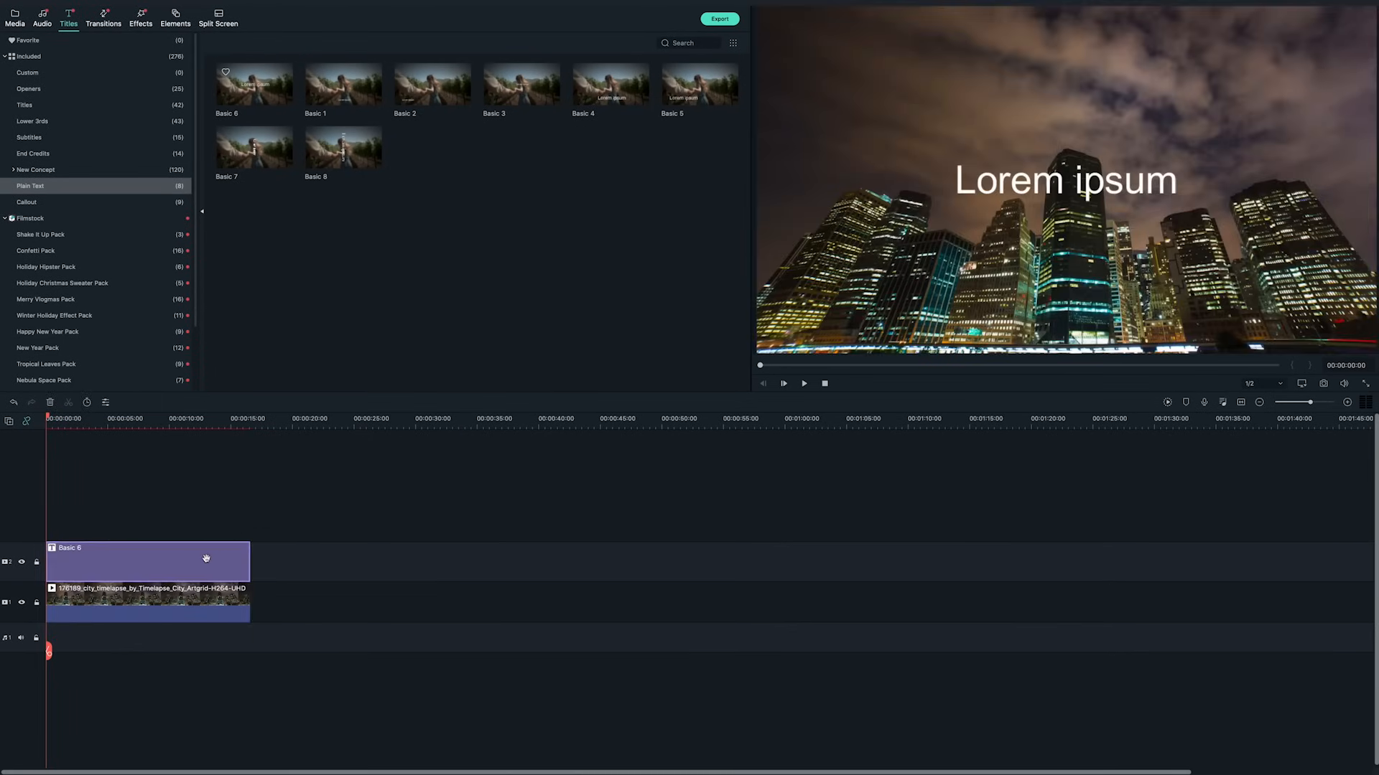
{"action": "double_click", "coordinate": [146, 561]}
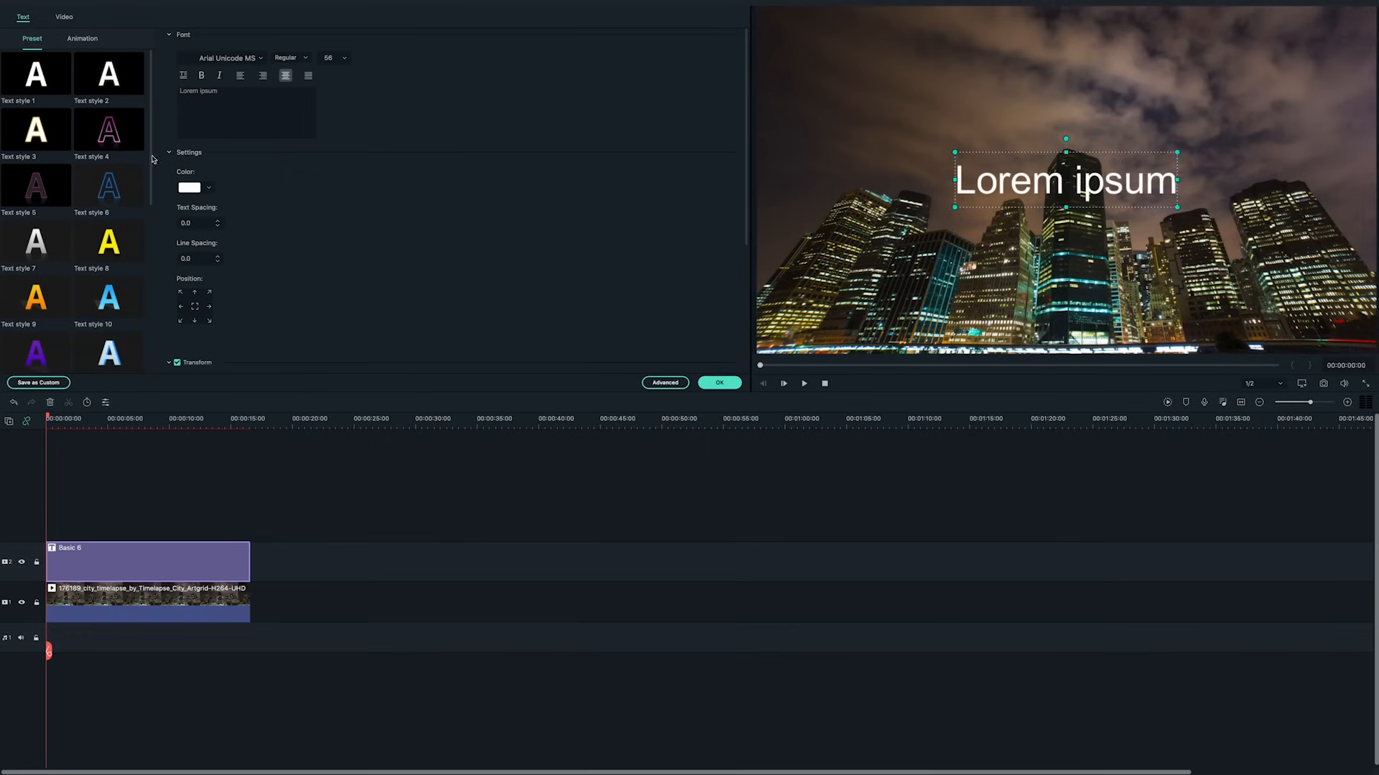
{"action": "type", "text": "Hello World!"}
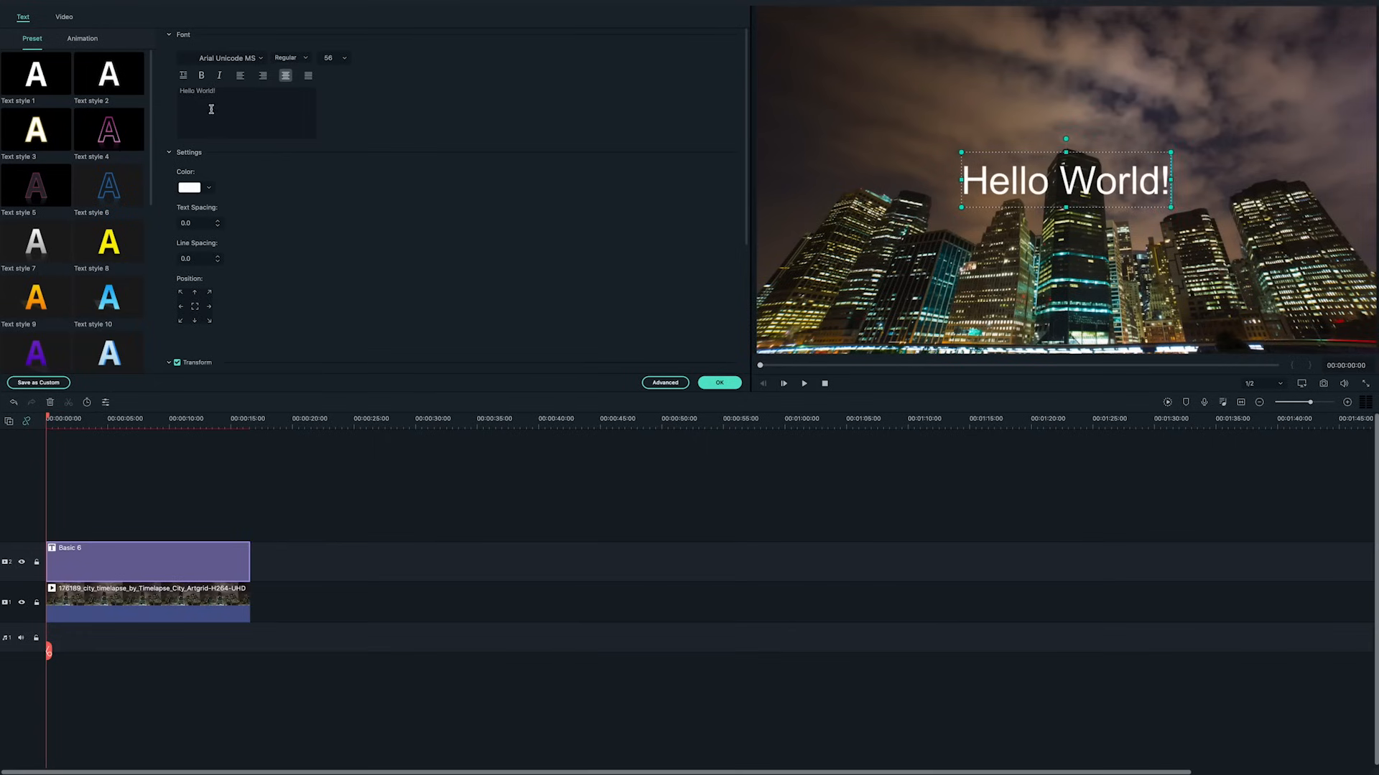
{"action": "left_click", "coordinate": [227, 58]}
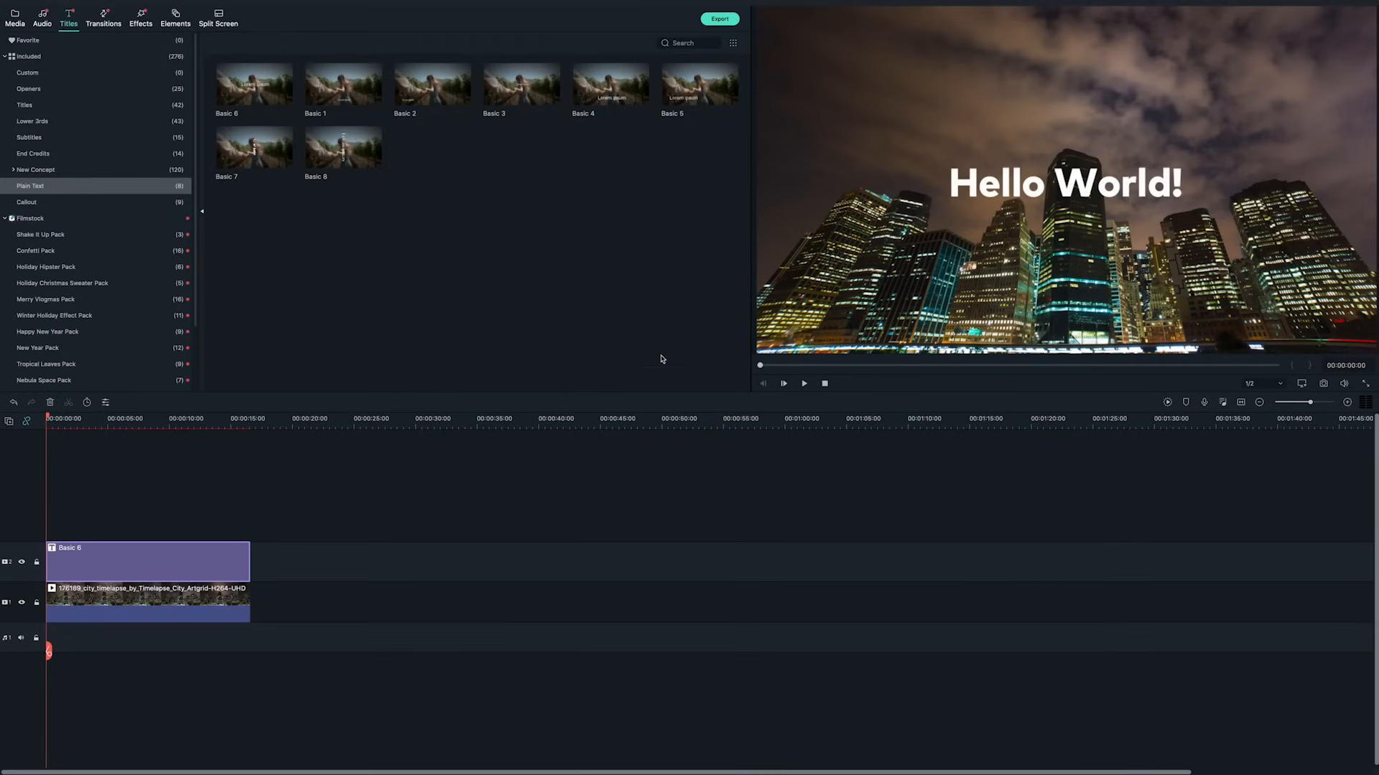
Browse the animation presets in the Hello World! title's settings.
{"action": "double_click", "coordinate": [147, 560]}
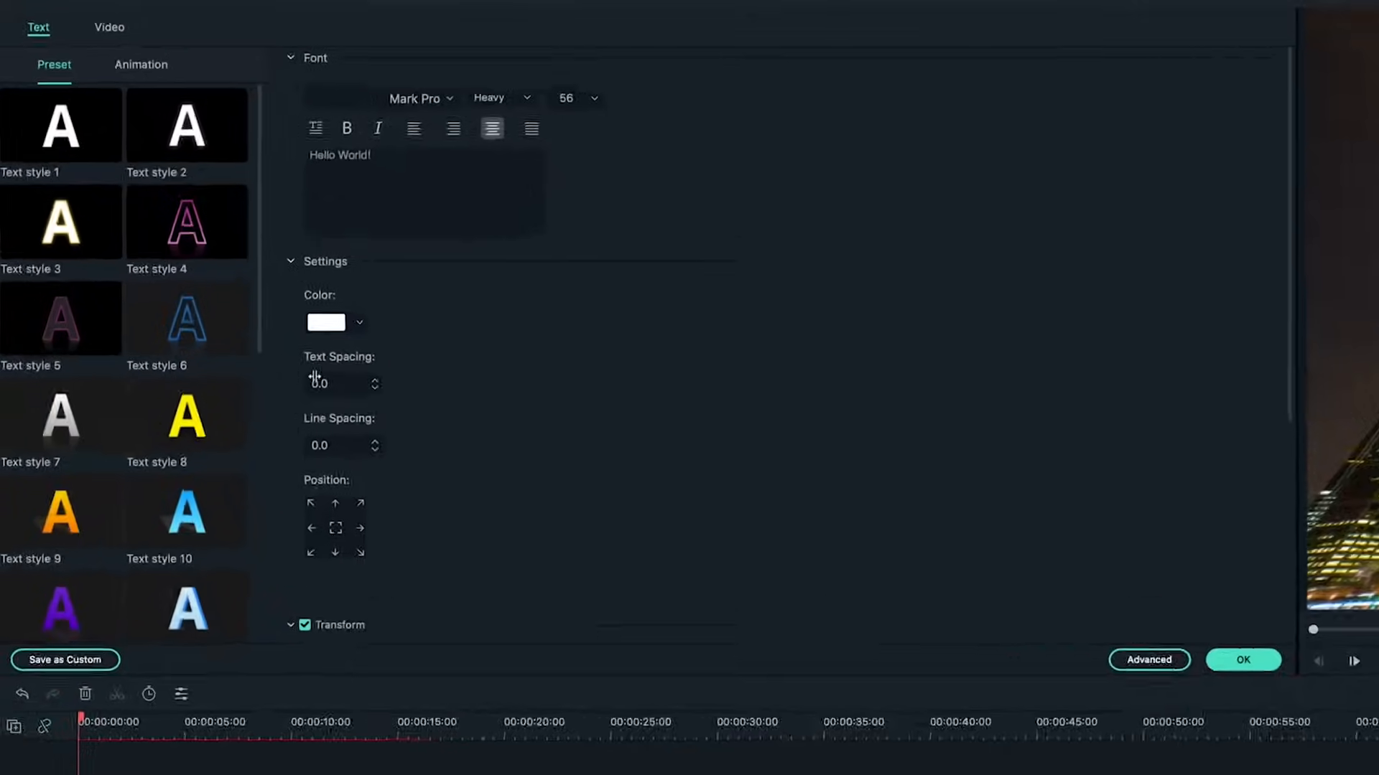
{"action": "left_click", "coordinate": [141, 64]}
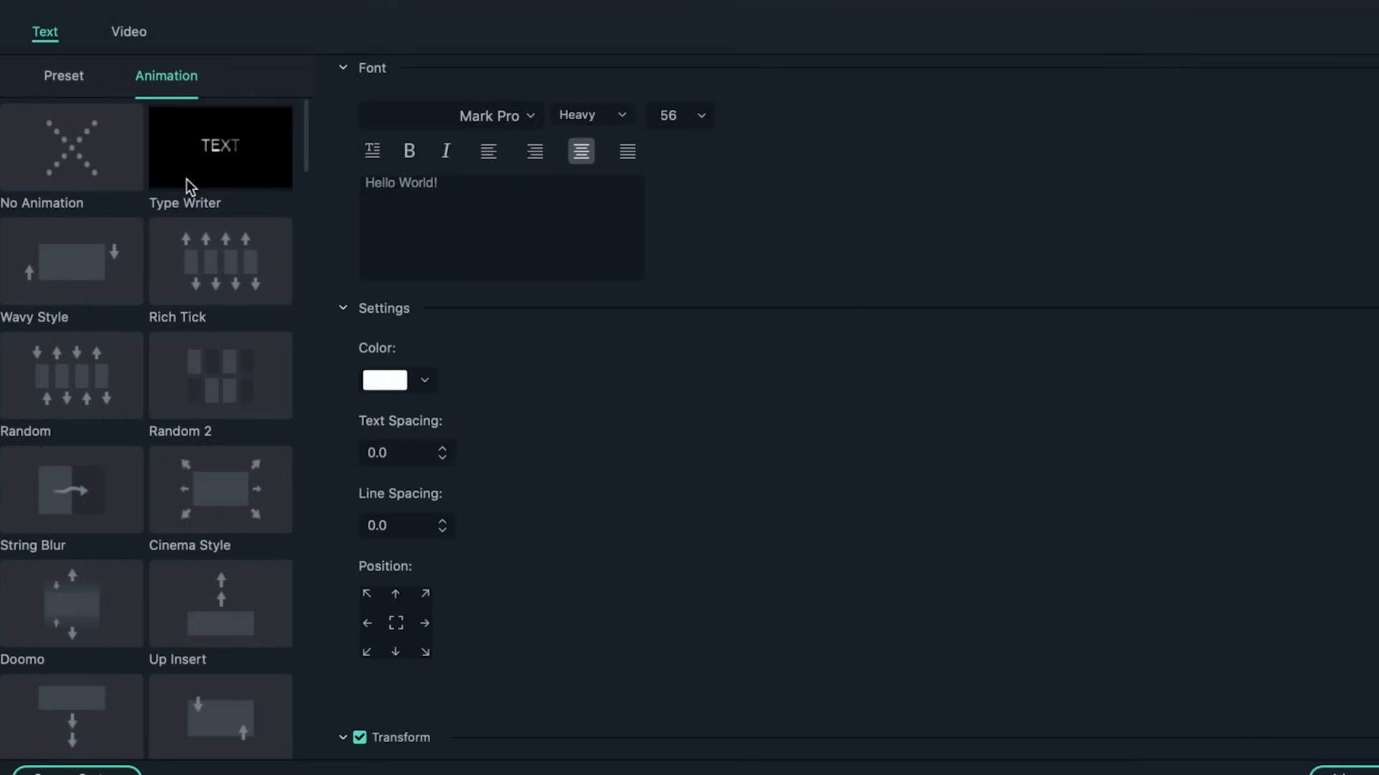
{"action": "scroll", "scroll_direction": "down", "scroll_amount": 3}
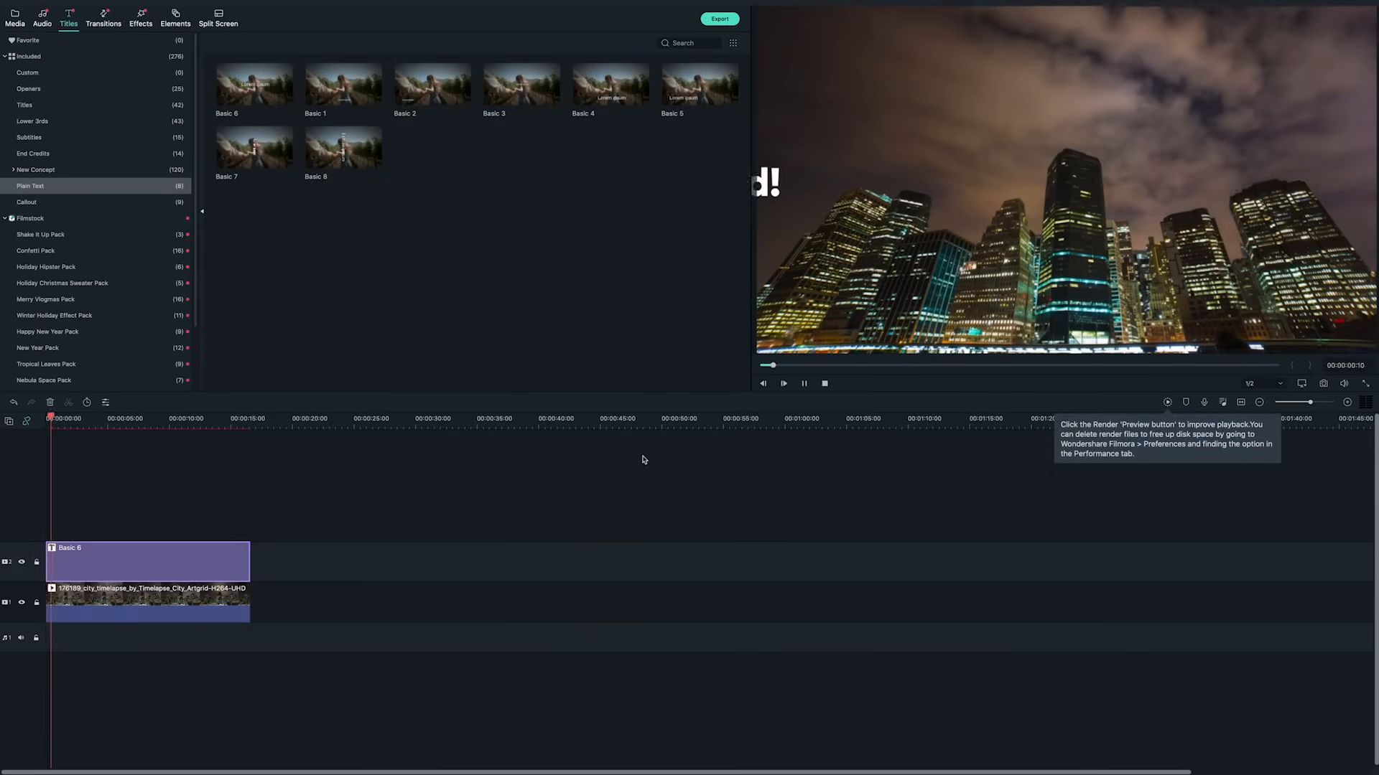
Preview the title animating over the skyline, then return to Project Media.
{"action": "left_click", "coordinate": [783, 383]}
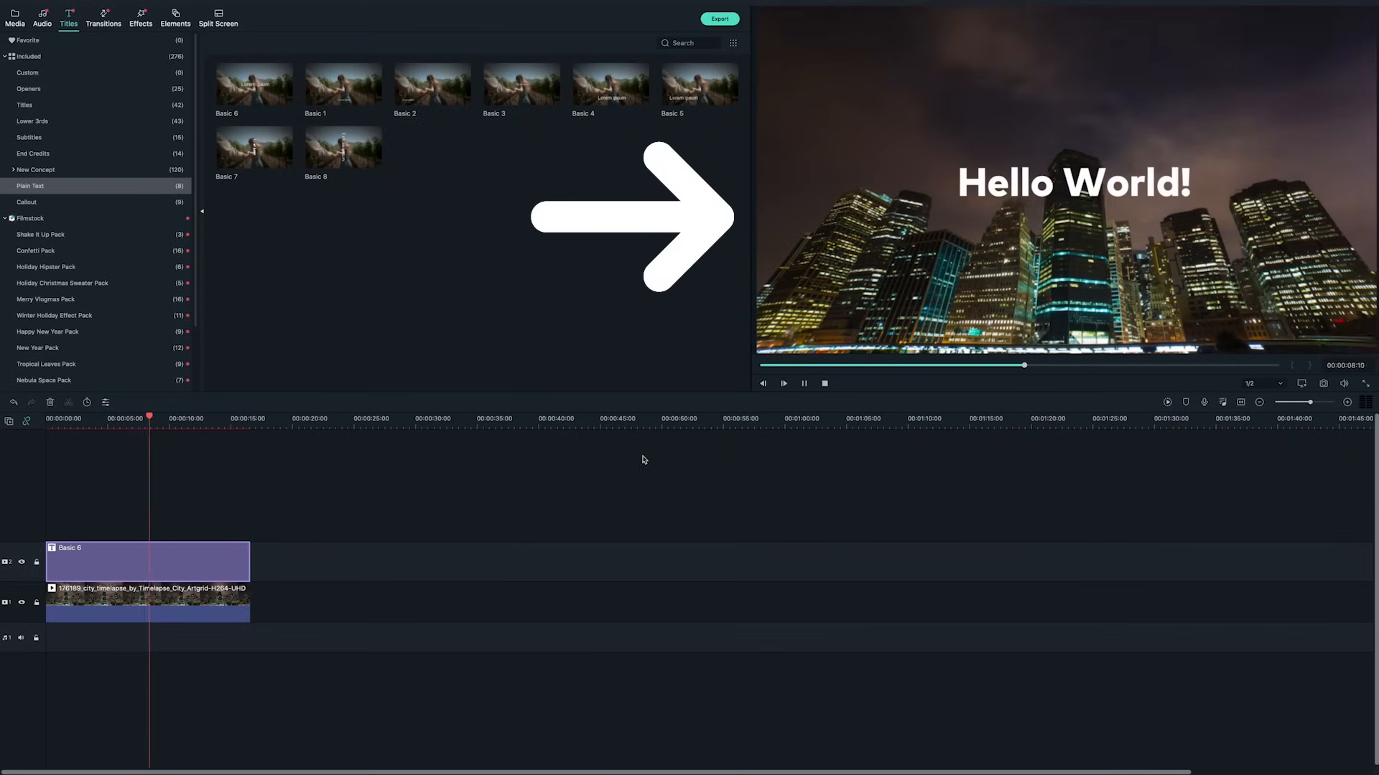
{"action": "left_click", "coordinate": [15, 15]}
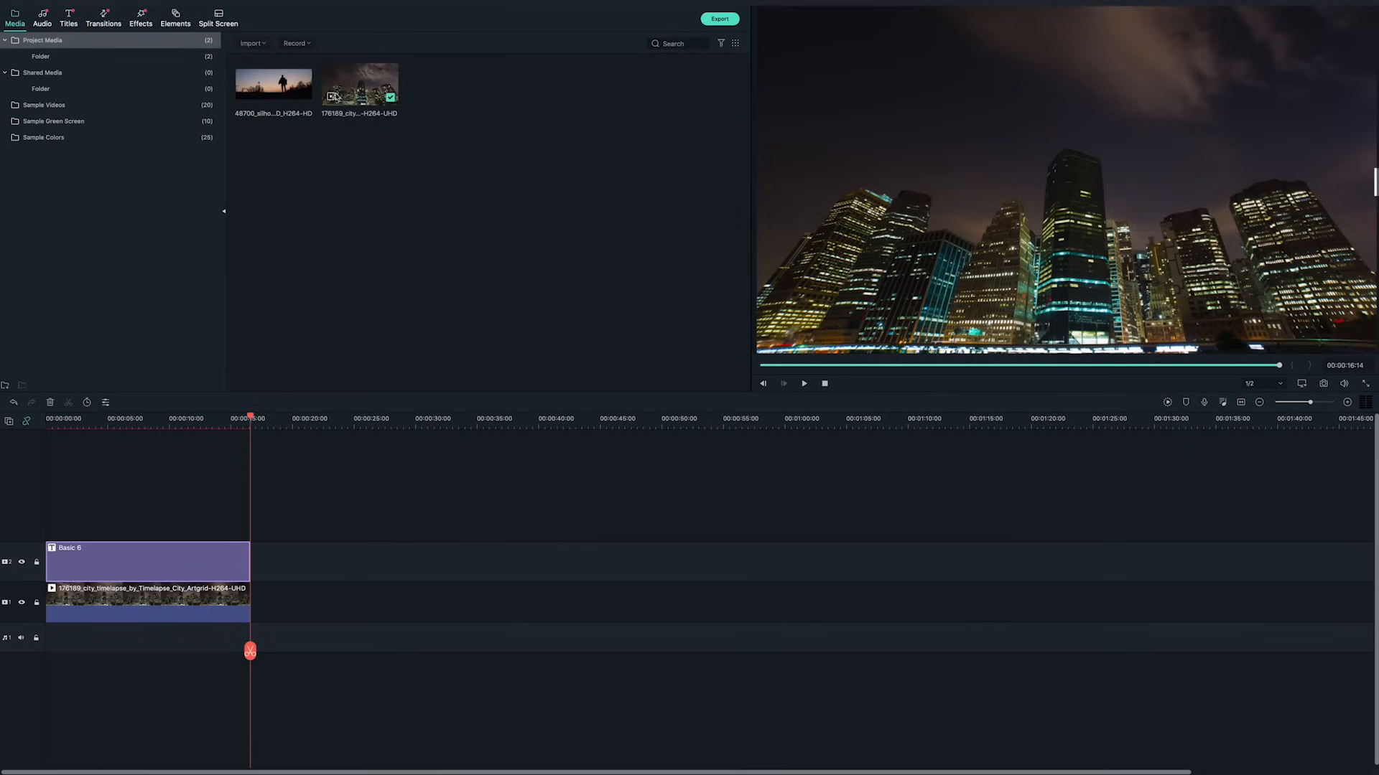
Add a second city clip on track 3 above the title and hide track 1.
{"action": "left_click", "coordinate": [359, 83]}
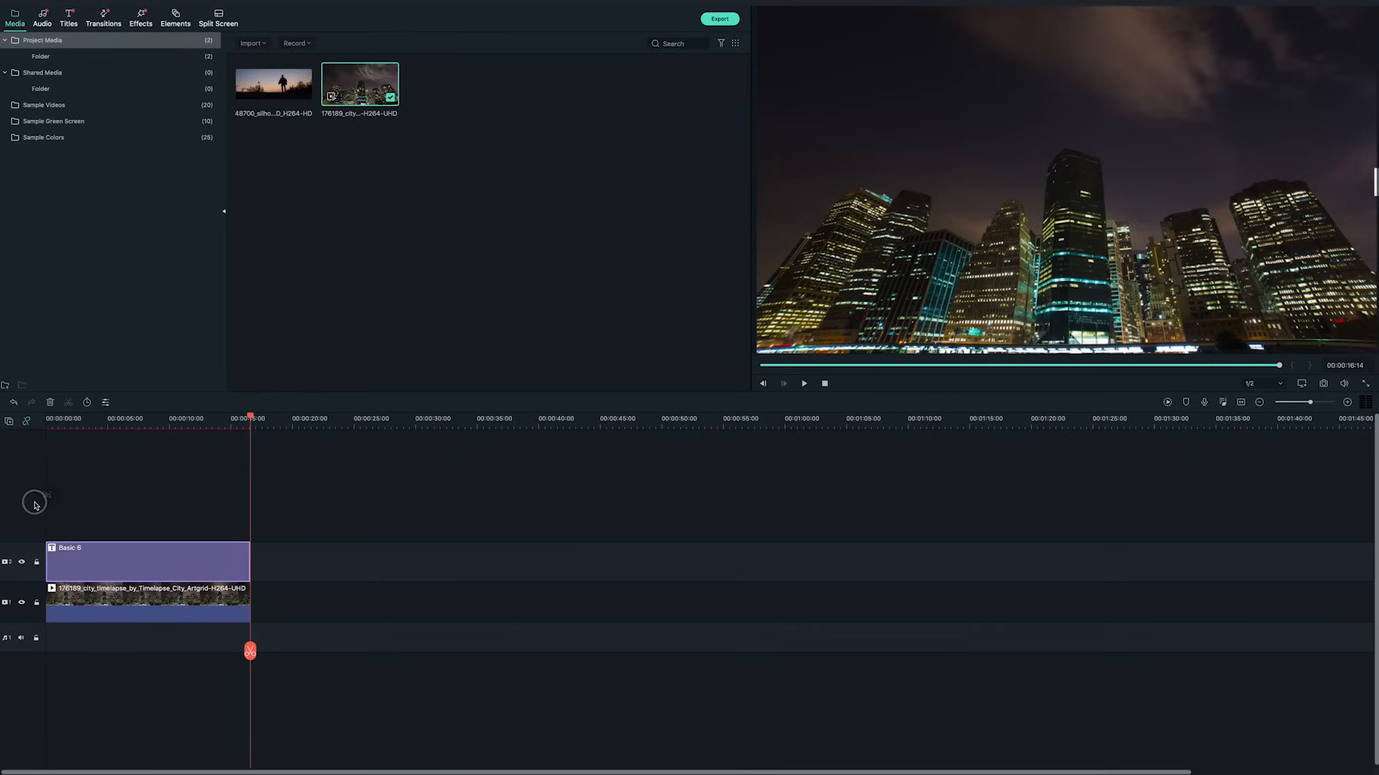
{"action": "mouse_move", "coordinate": [46, 536]}
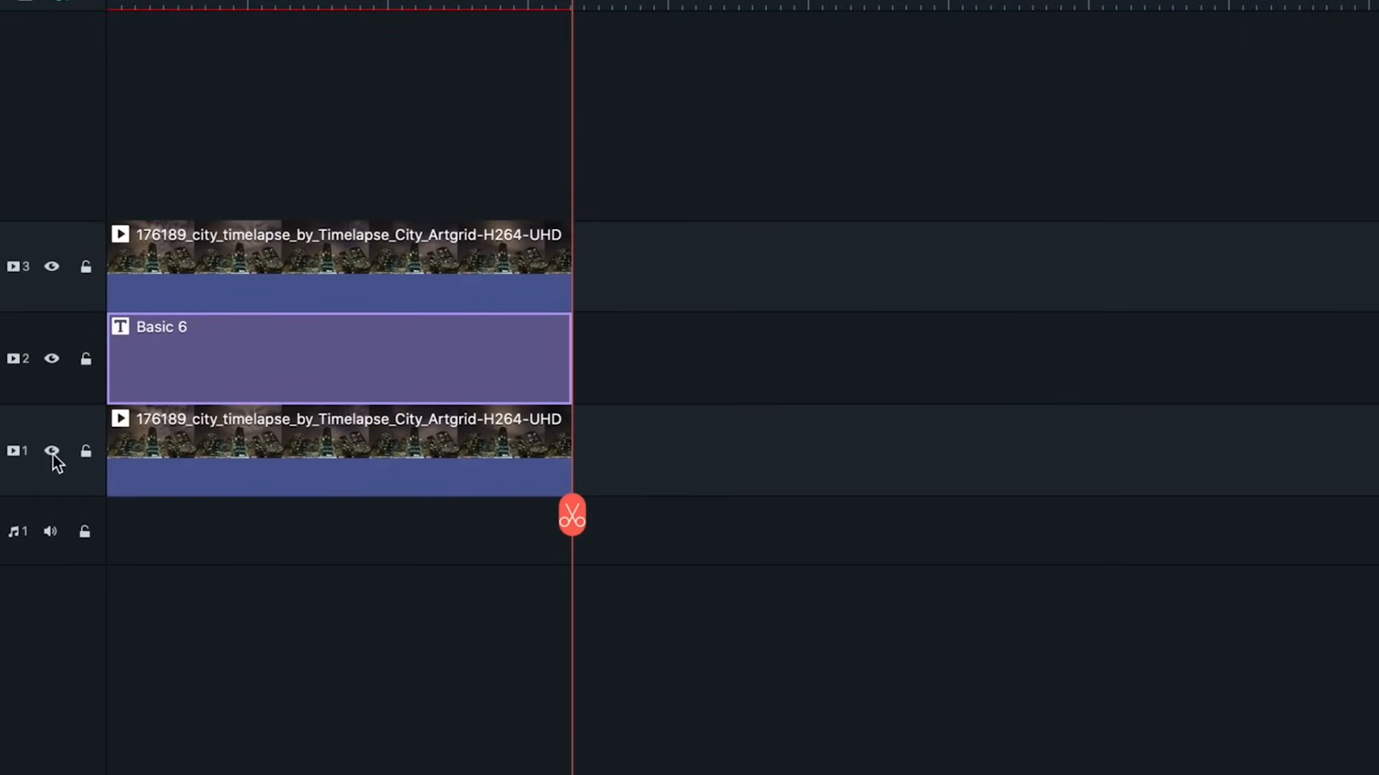
{"action": "left_click", "coordinate": [51, 451]}
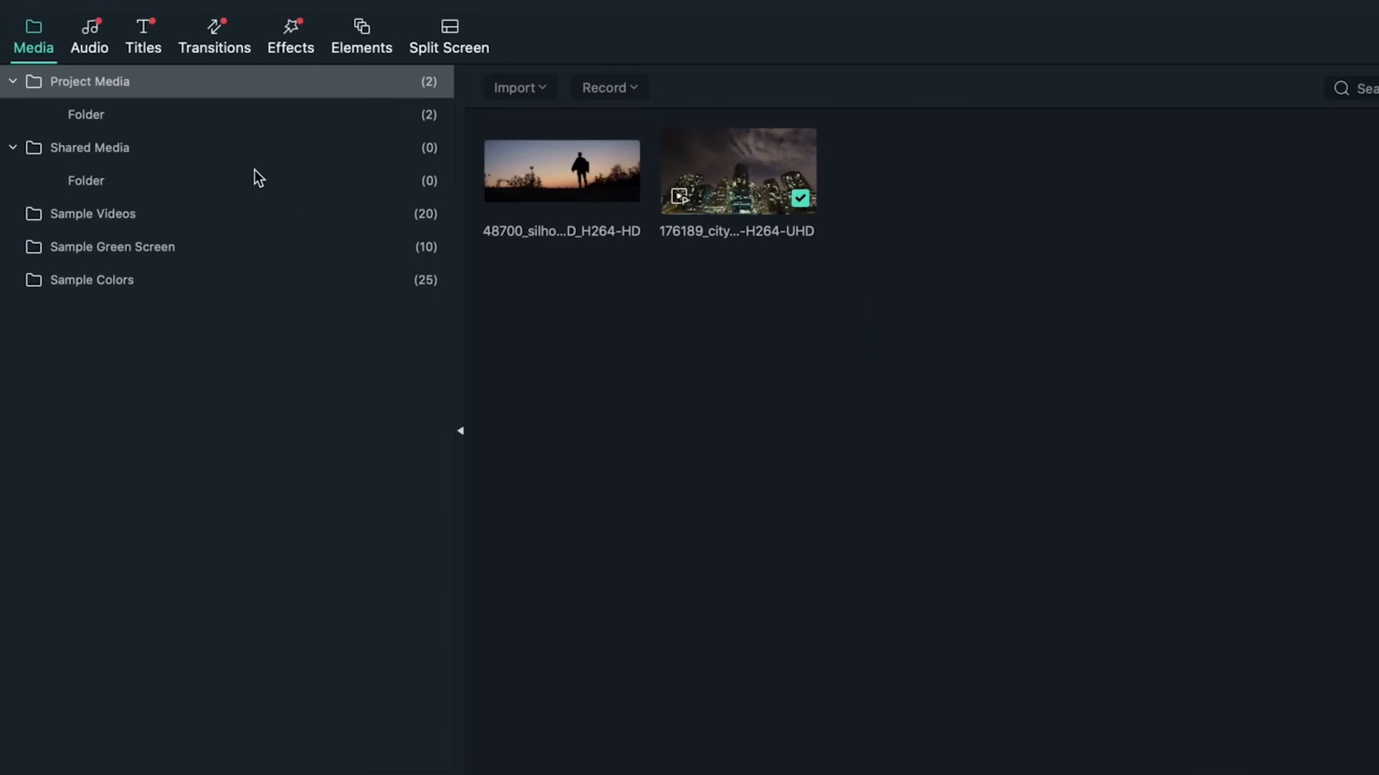
Apply a rectangle Image Mask narrowed and positioned over the central tower.
{"action": "left_click", "coordinate": [290, 36]}
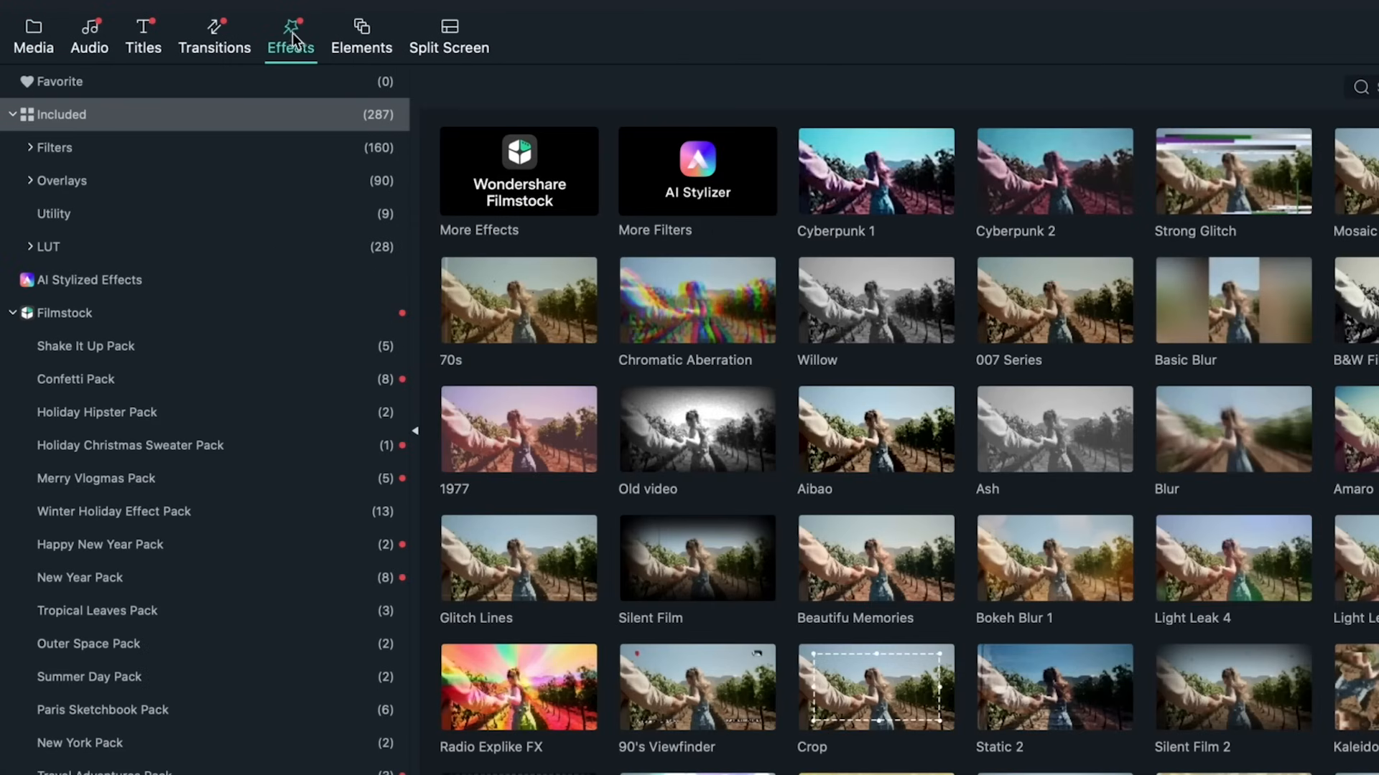
{"action": "mouse_move", "coordinate": [83, 214]}
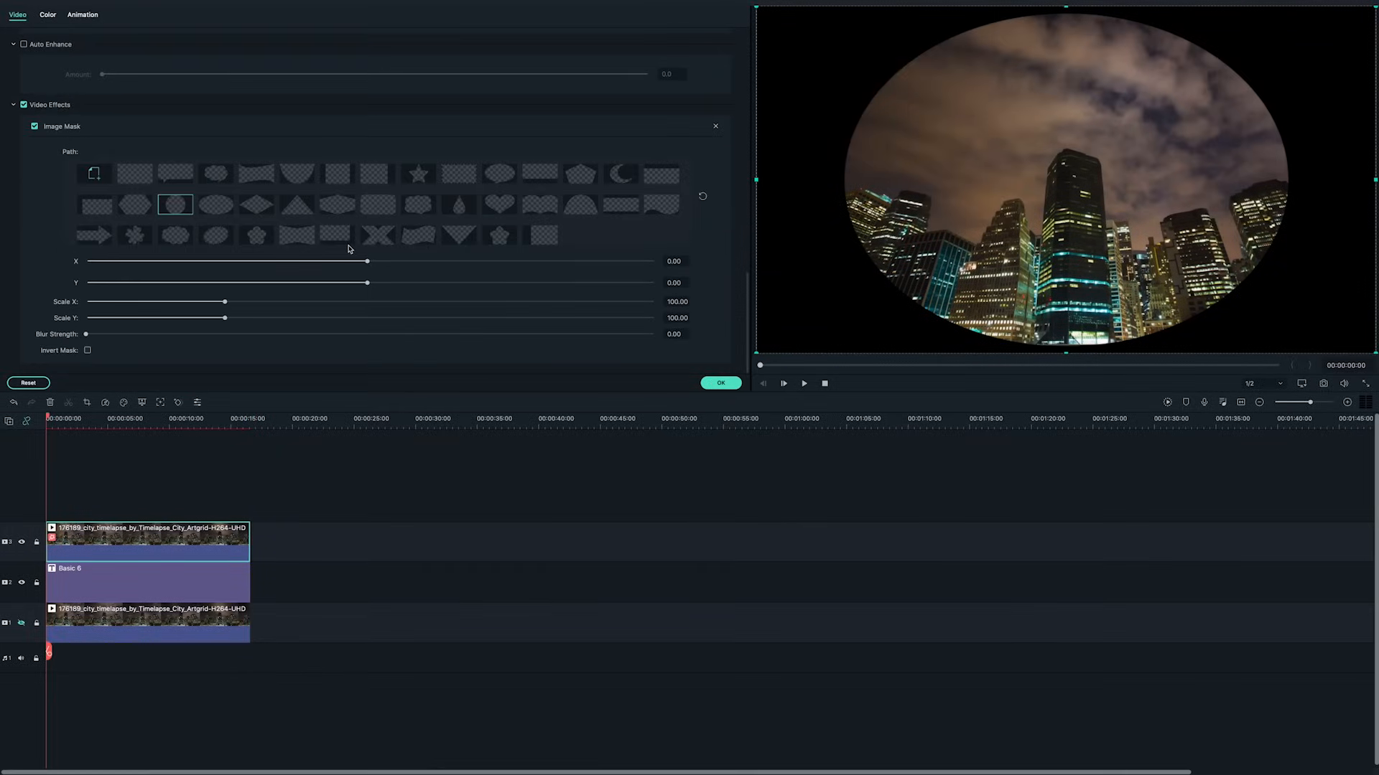
{"action": "left_click_drag", "start_coordinate": [224, 302], "coordinate": [110, 302]}
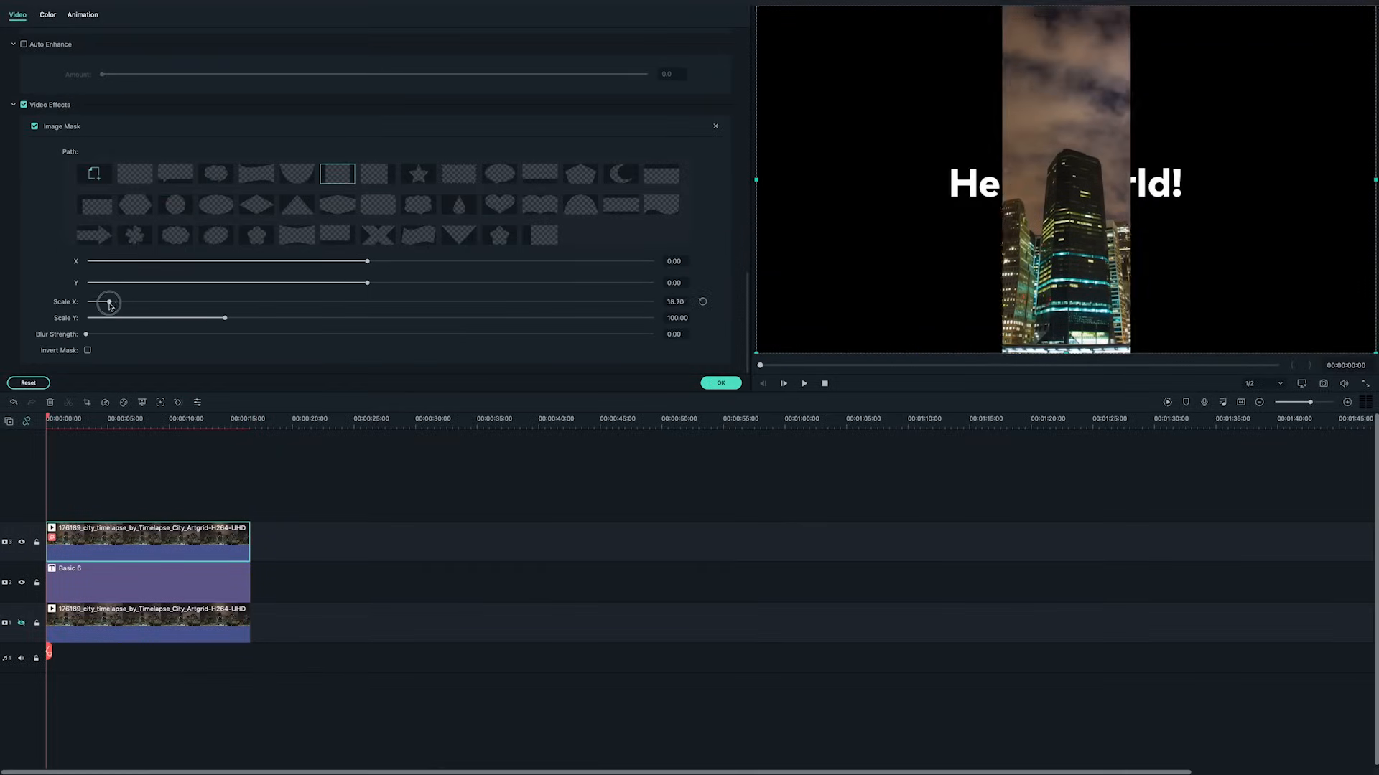
{"action": "left_click_drag", "start_coordinate": [110, 302], "coordinate": [103, 301]}
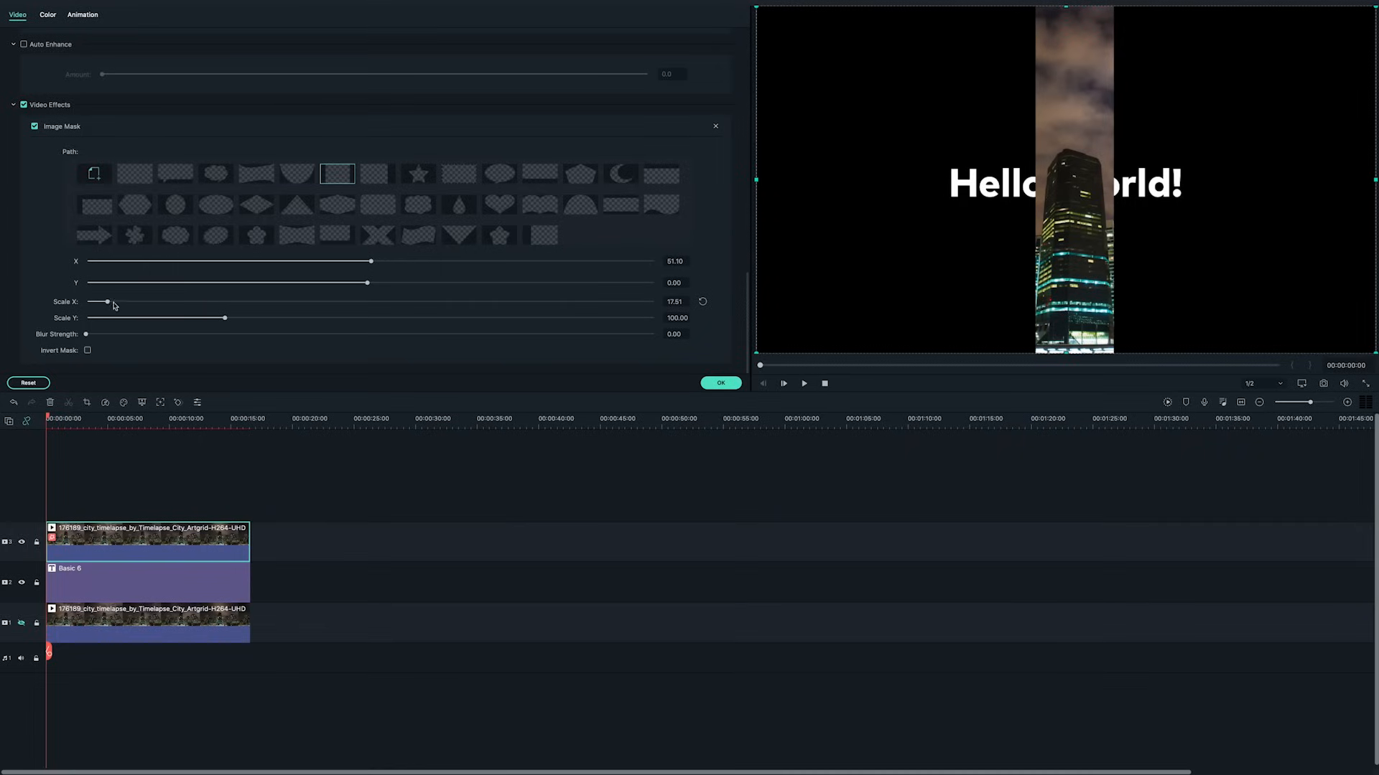
{"action": "left_click_drag", "start_coordinate": [107, 301], "coordinate": [95, 302]}
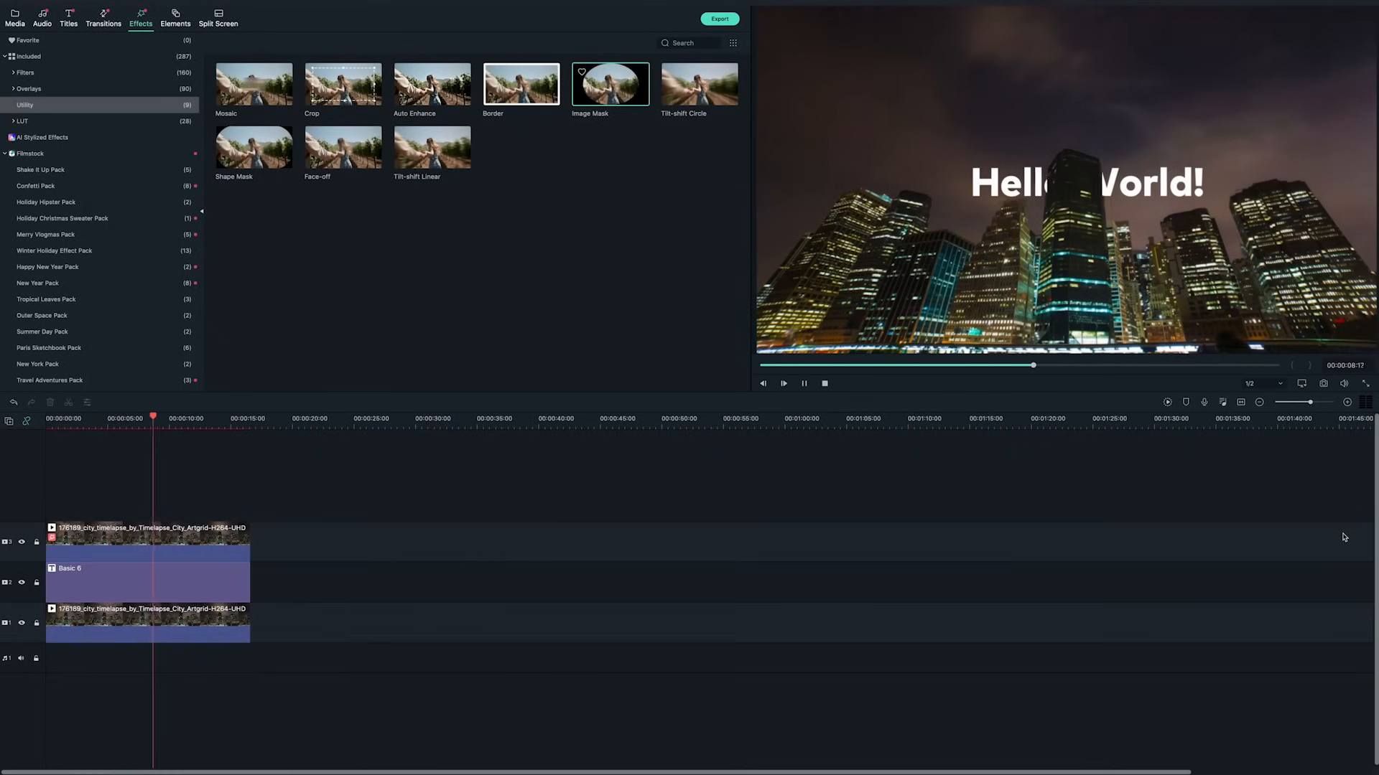
Start a new project for the 48700 silhouette sunset clip.
{"action": "left_click", "coordinate": [14, 18]}
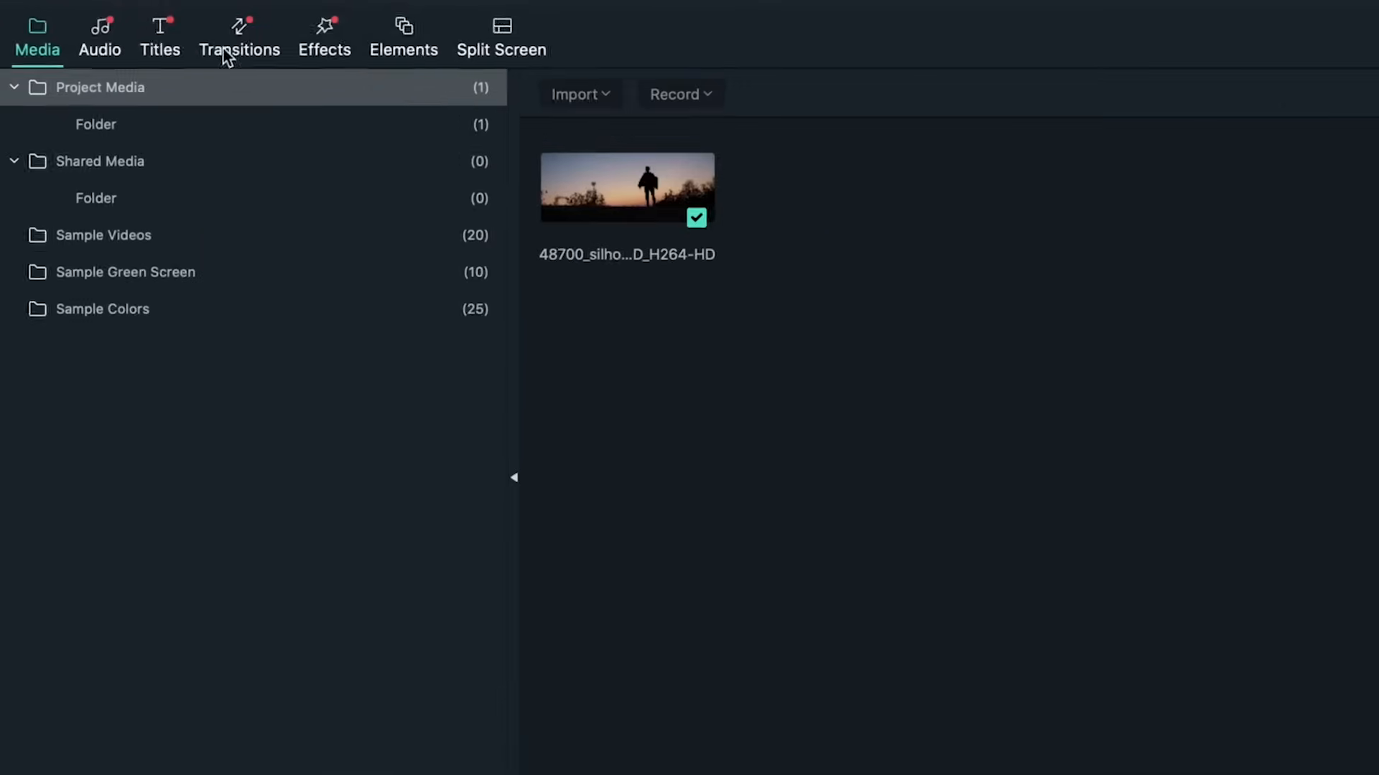
Add a Basic 6 title reading 'Hello World' in a handwriting font.
{"action": "left_click", "coordinate": [161, 37]}
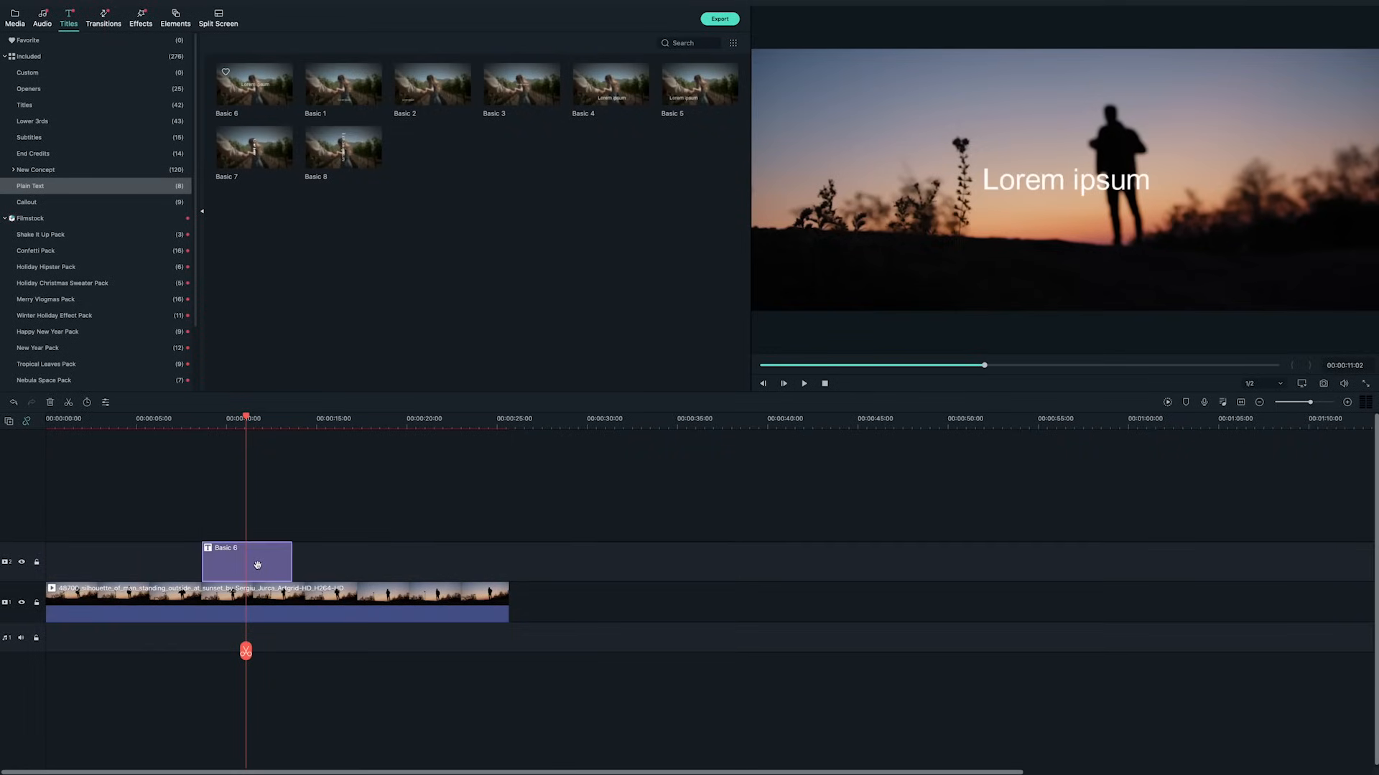
{"action": "double_click", "coordinate": [246, 561]}
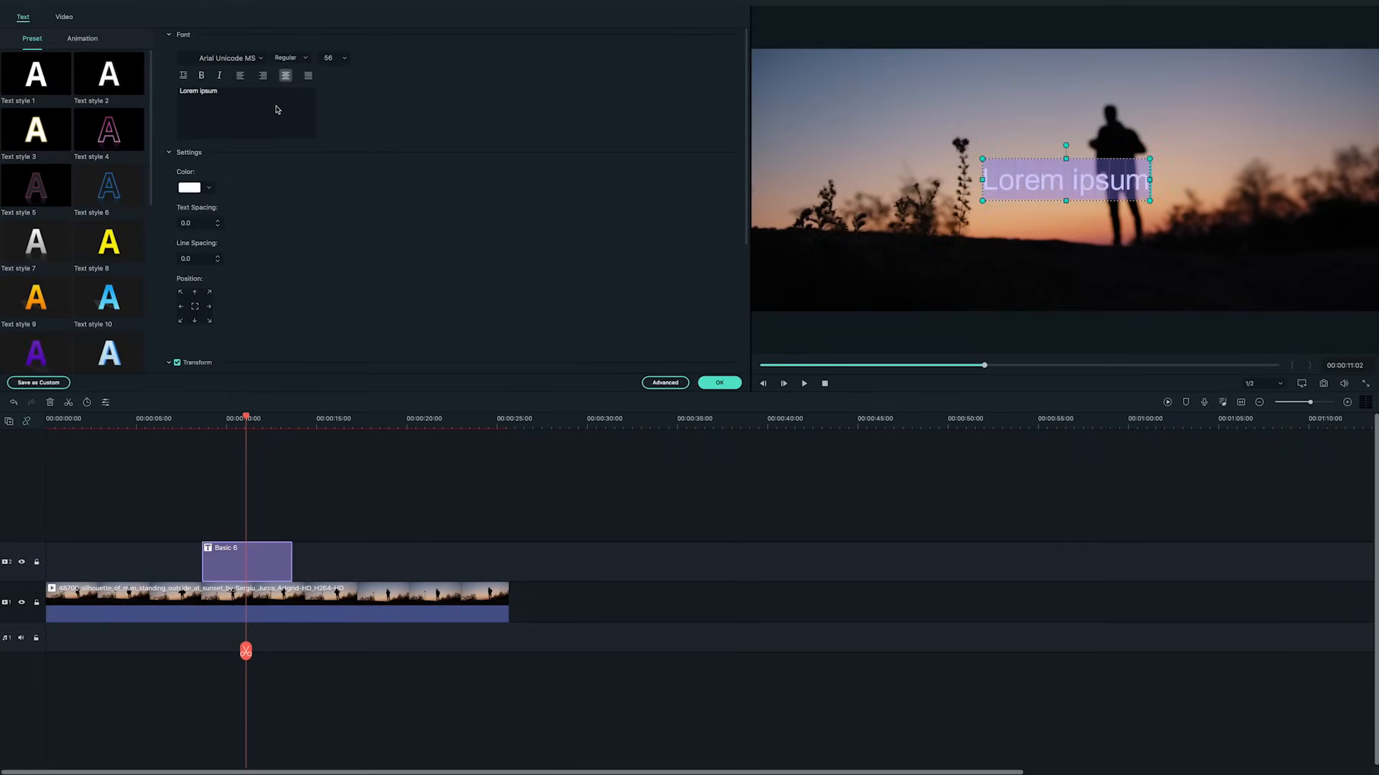
{"action": "type", "text": "Hello World"}
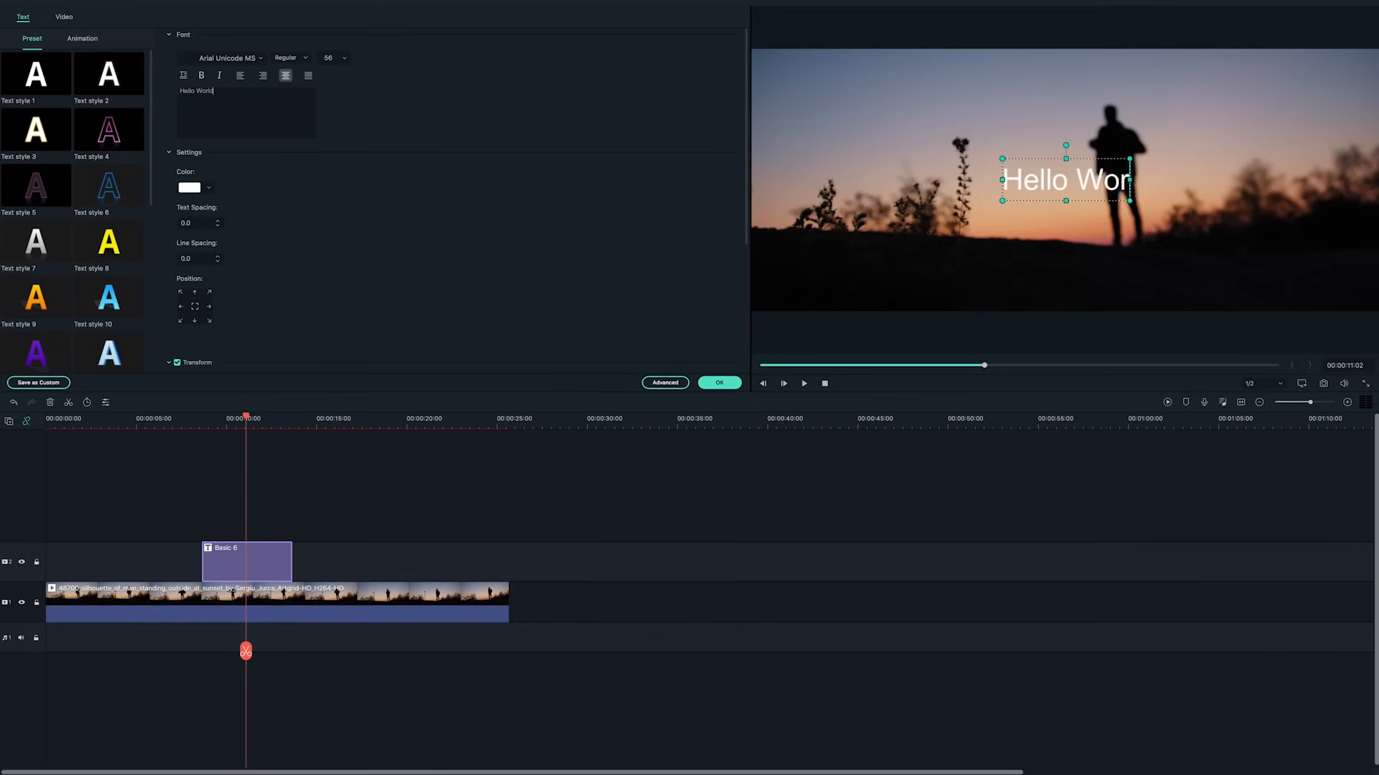
{"action": "left_click", "coordinate": [231, 58]}
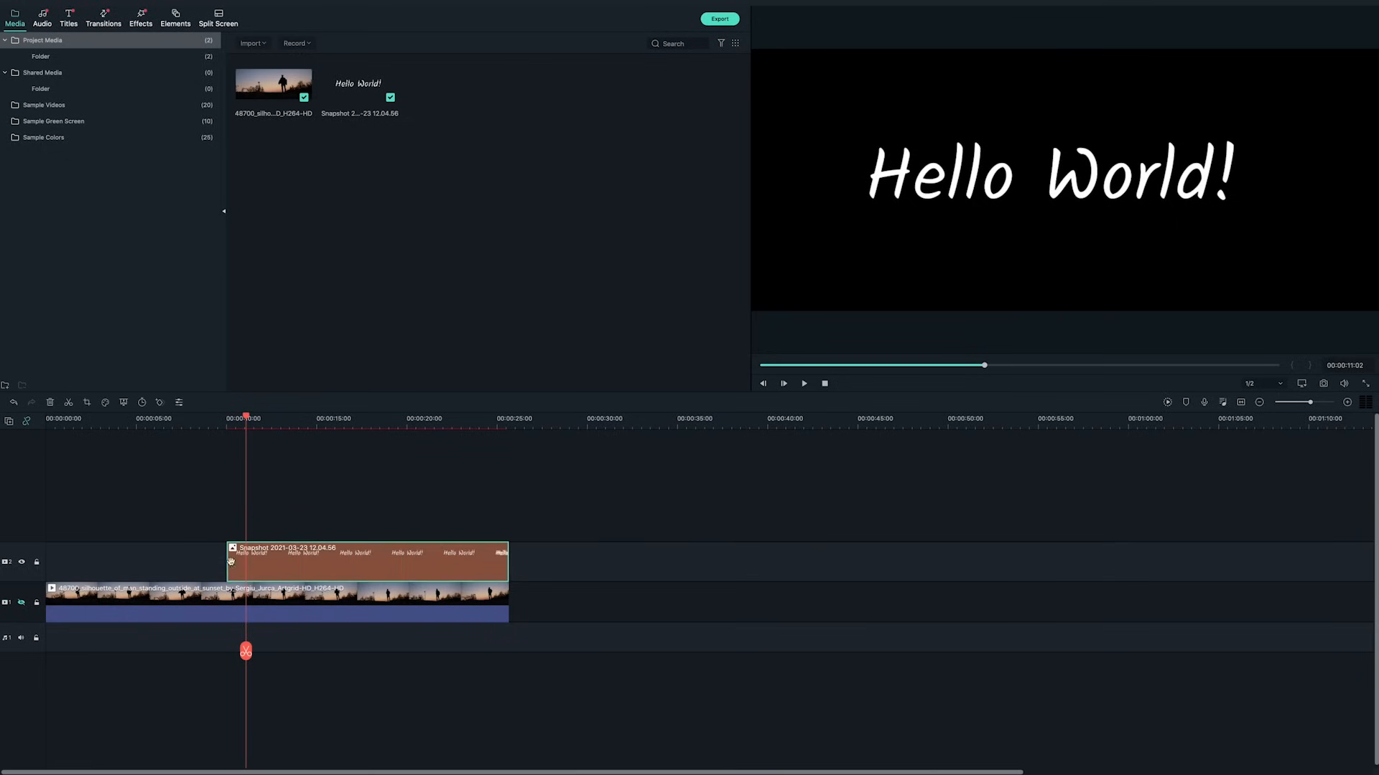
Set the snapshot clip's blending mode to Screen and play back the result.
{"action": "double_click", "coordinate": [299, 563]}
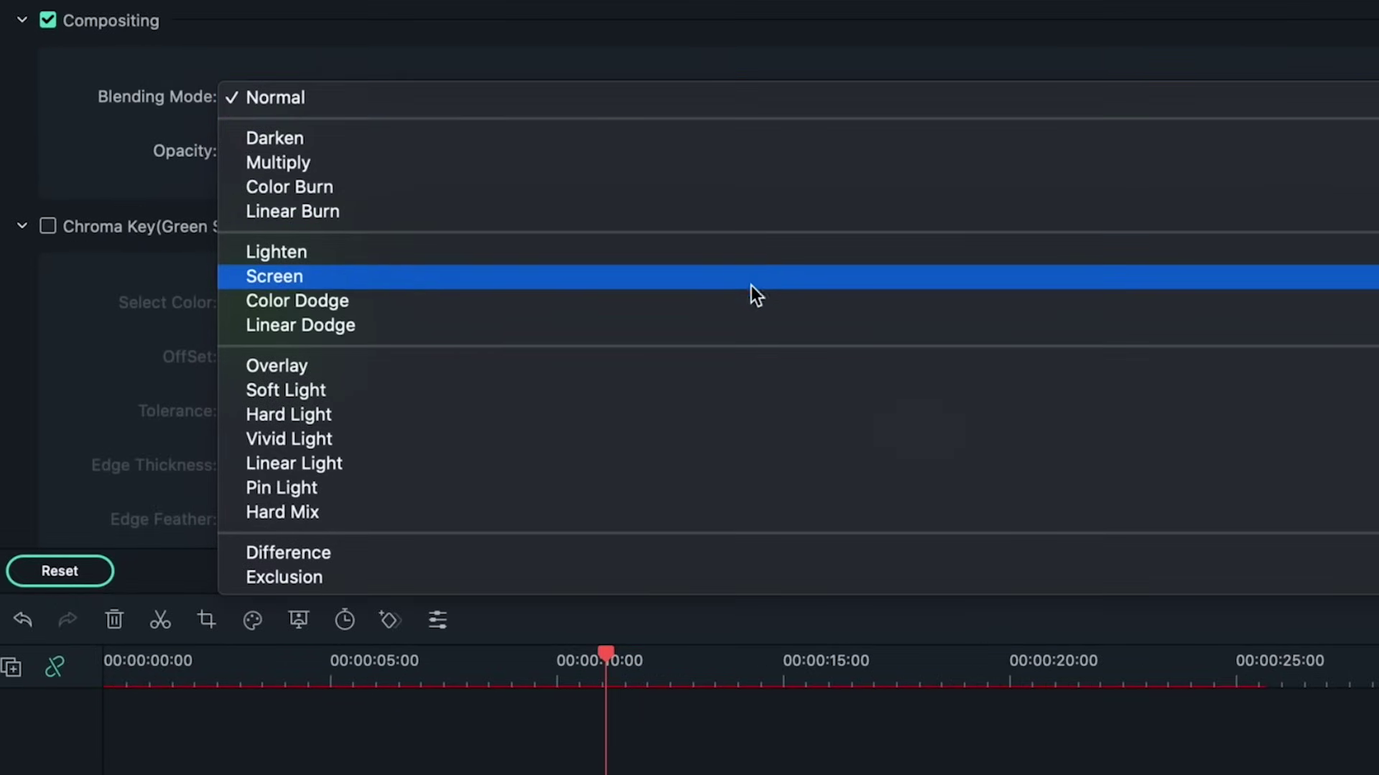
{"action": "mouse_move", "coordinate": [754, 368]}
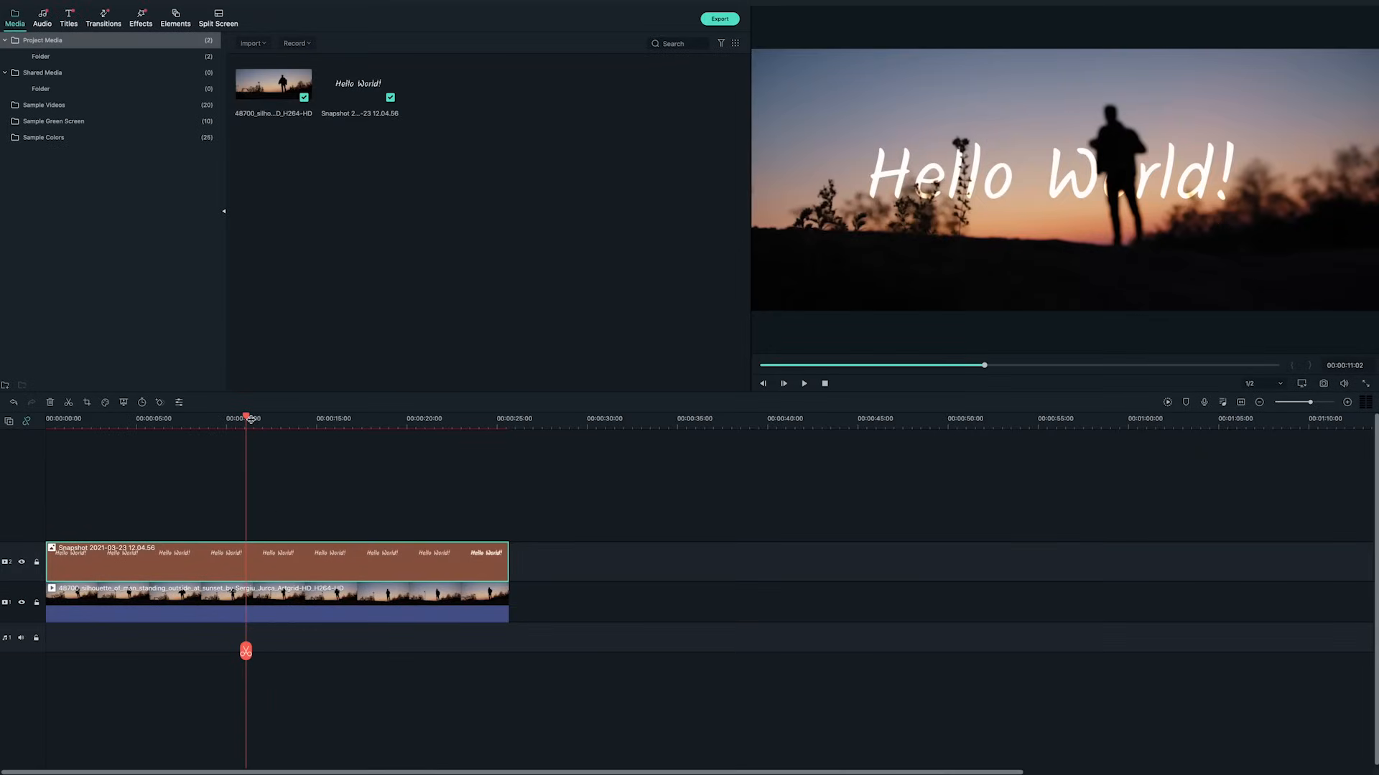
{"action": "left_click", "coordinate": [782, 383]}
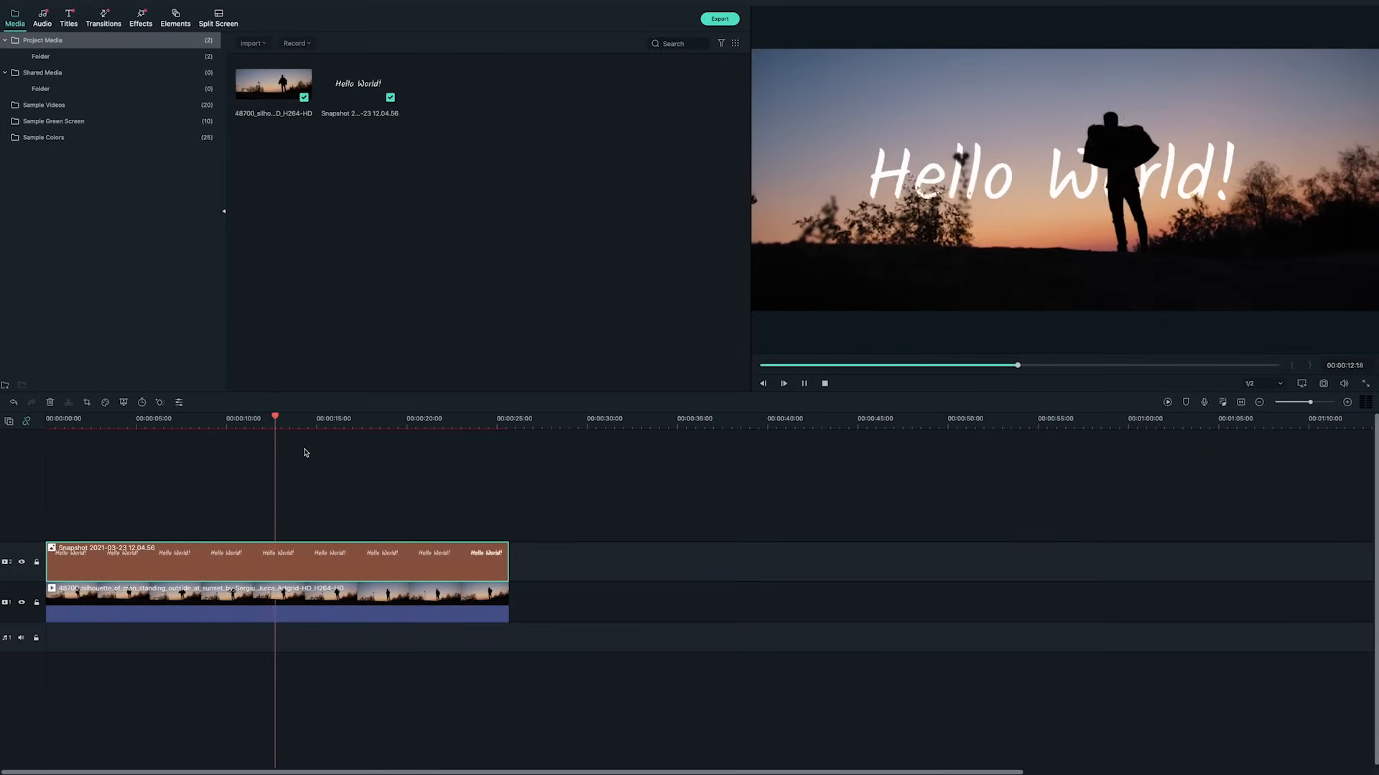